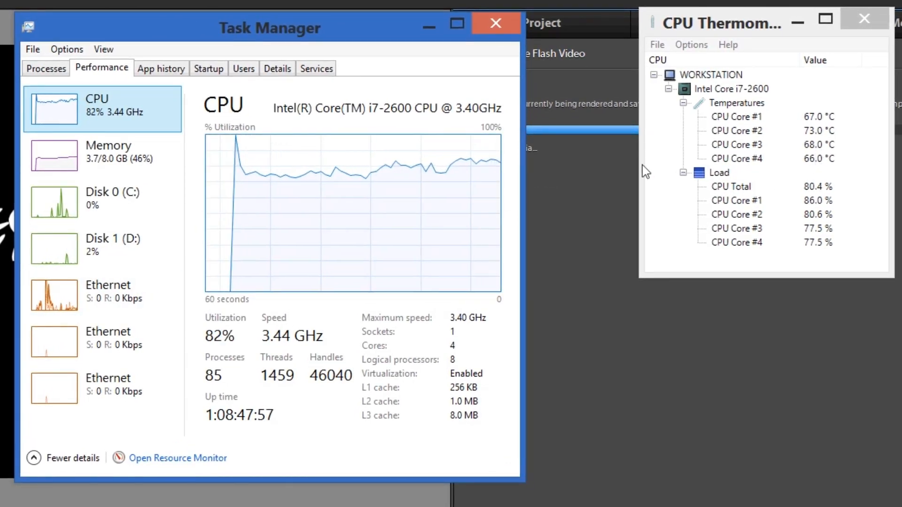
mouse_move(844, 175)
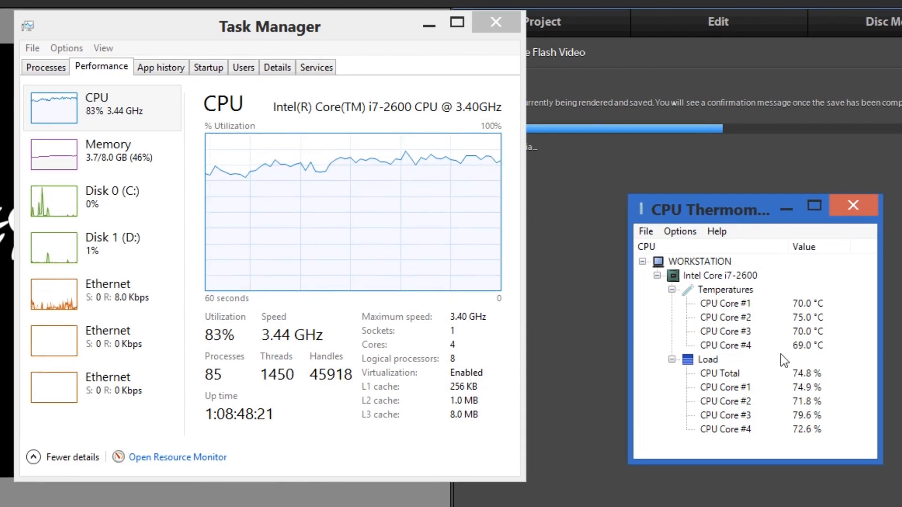
mouse_move(752, 359)
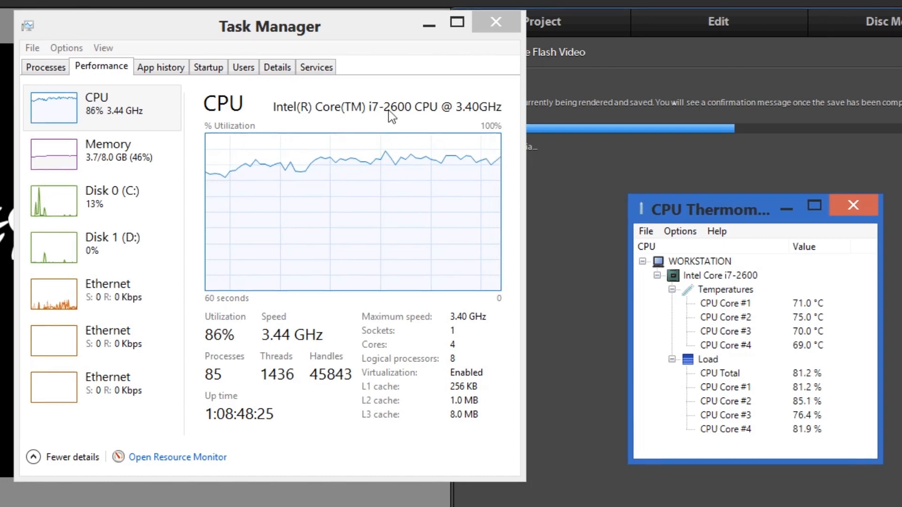
mouse_move(201, 324)
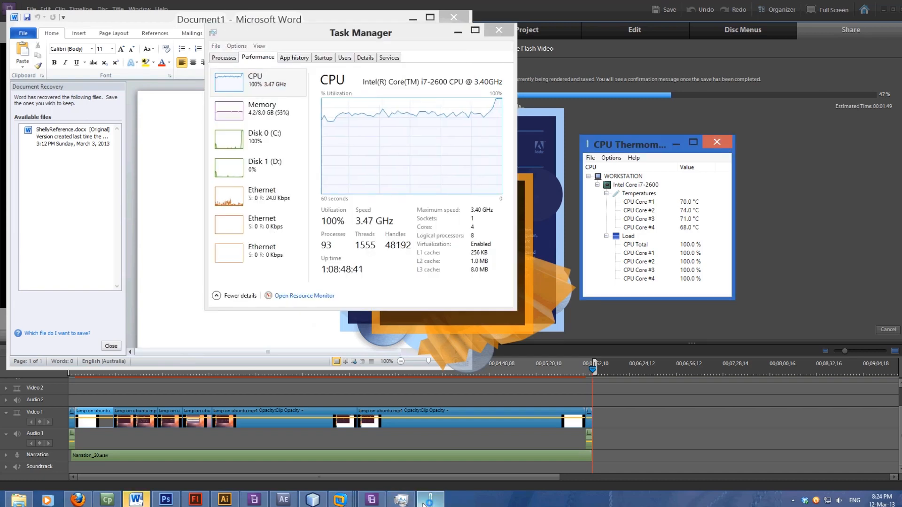
- Switch from Task Manager to Adobe After Effects showing its welcome screen
click(284, 498)
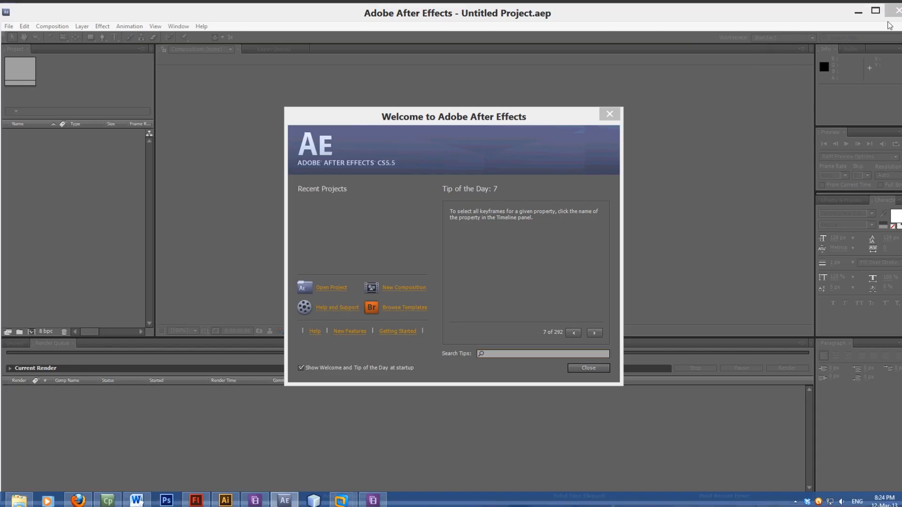
- Close After Effects to reveal the desktop, then bring up Illustrator's taskbar menu to close it
click(609, 114)
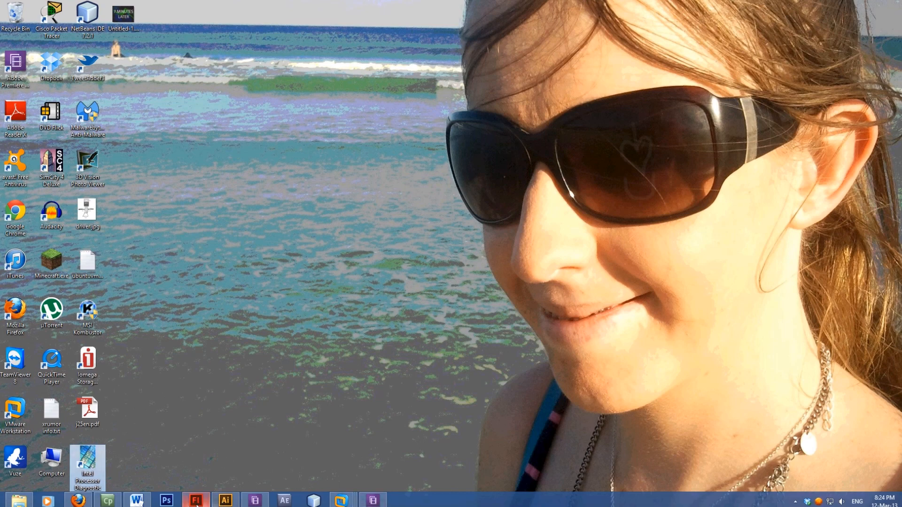
right_click(225, 499)
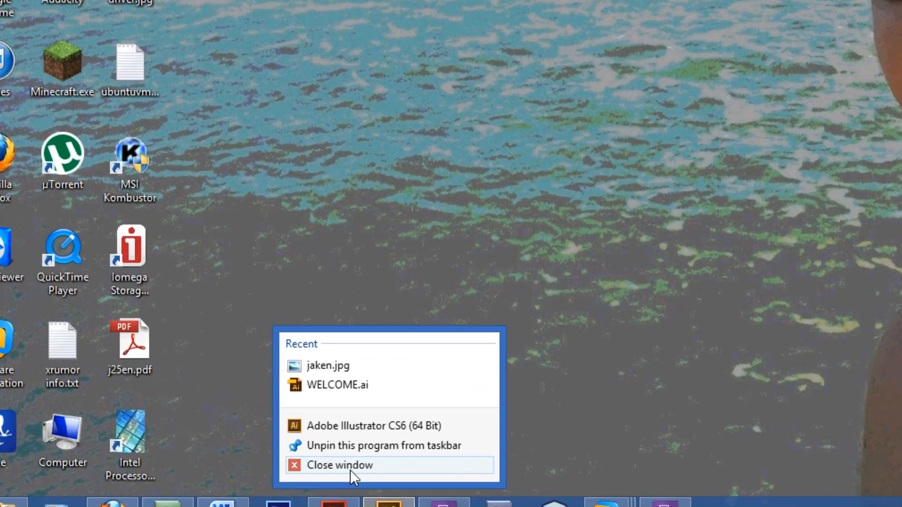